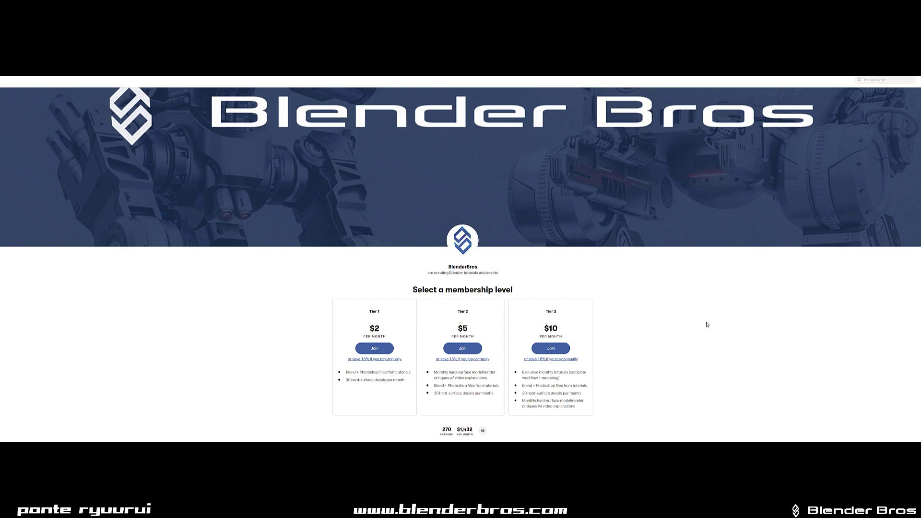
# - Add a mesh cube to the empty scene and begin cutting it with BoxCutter
pyautogui.scroll(-3)
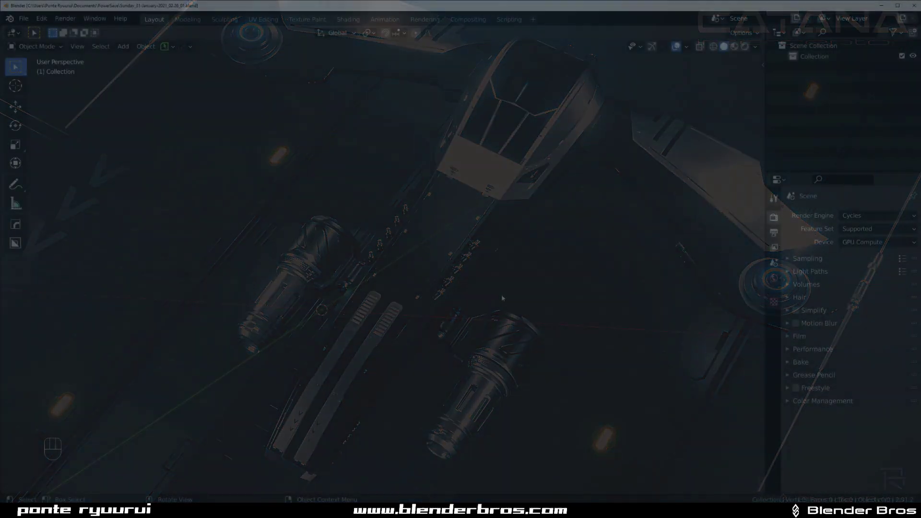
pyautogui.press('shift+a')
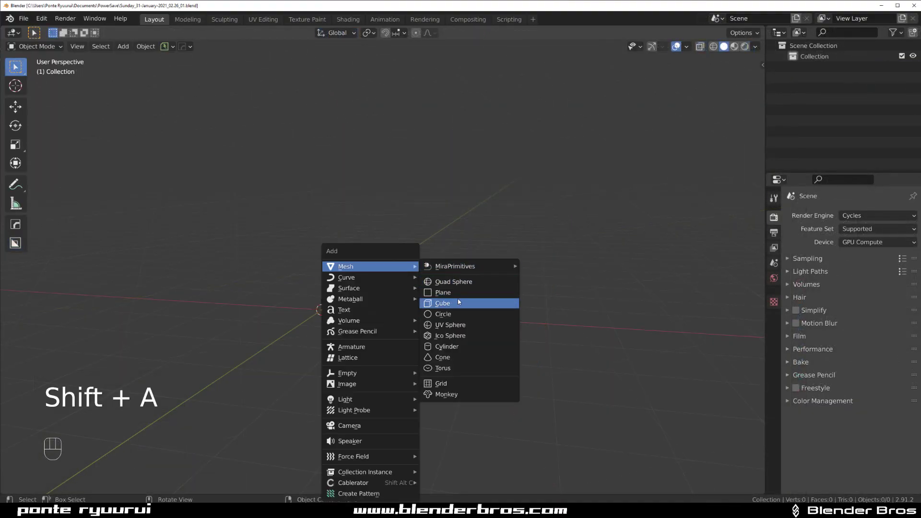
pyautogui.click(443, 303)
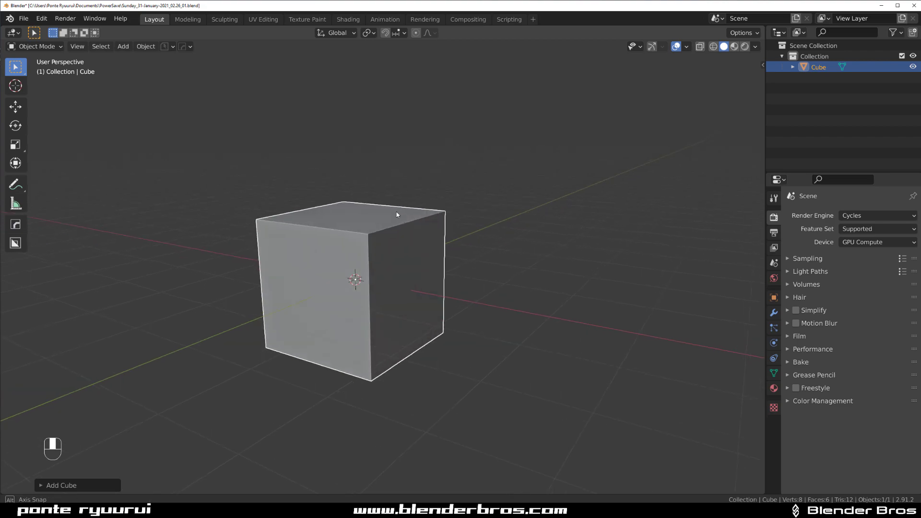
pyautogui.press('alt+w')
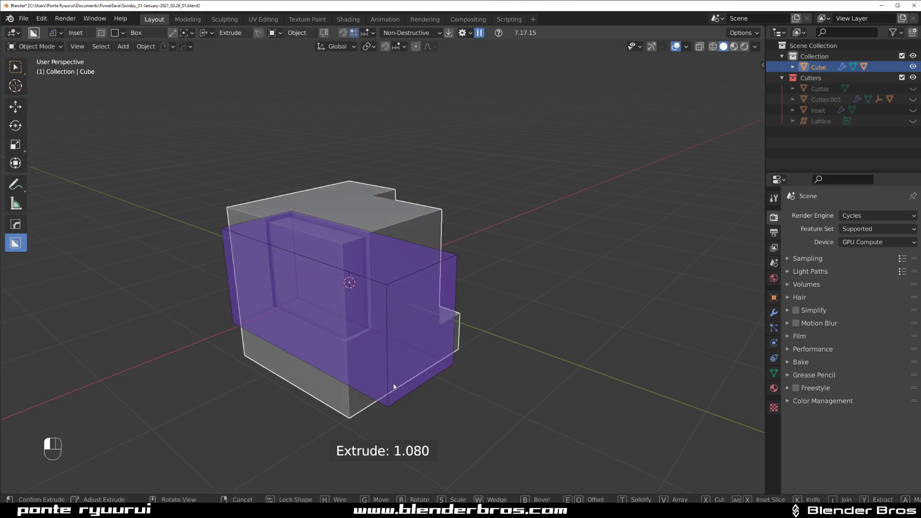
pyautogui.moveTo(398, 409)
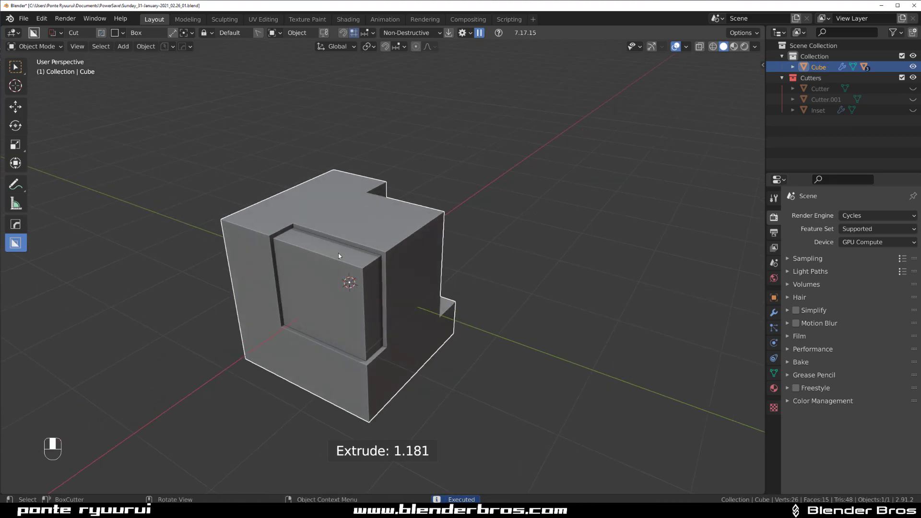
# - Cut a narrow groove across the cube's top and confirm a second inset around the front panel
pyautogui.moveTo(338, 256); pyautogui.dragTo(405, 258)
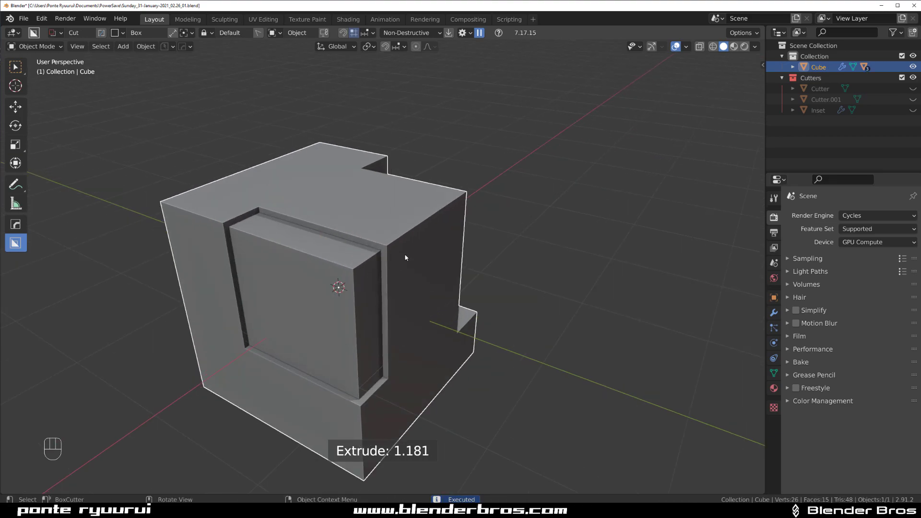
pyautogui.moveTo(405, 257); pyautogui.dragTo(513, 253)
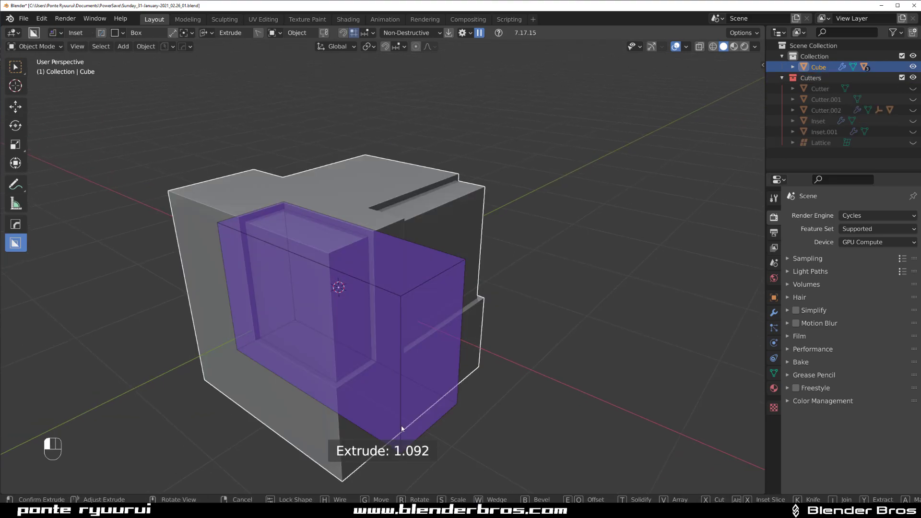
pyautogui.press('s')
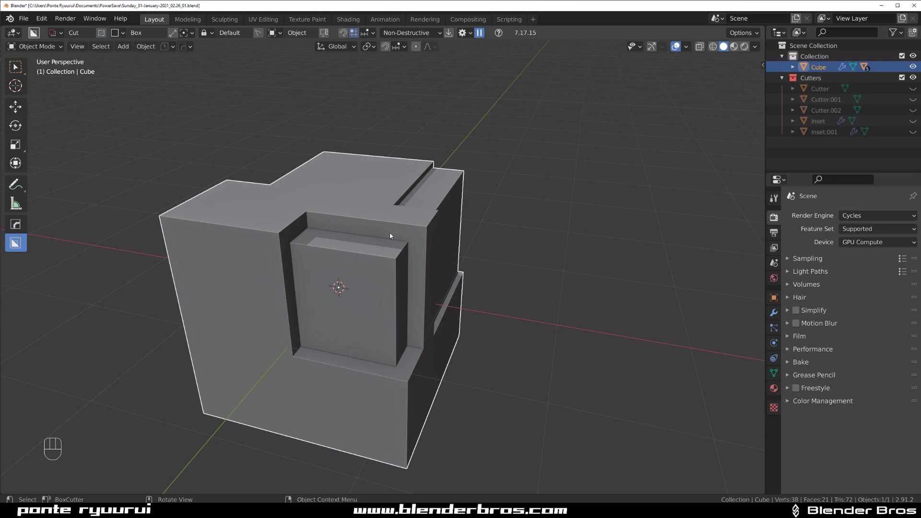
pyautogui.moveTo(390, 256)
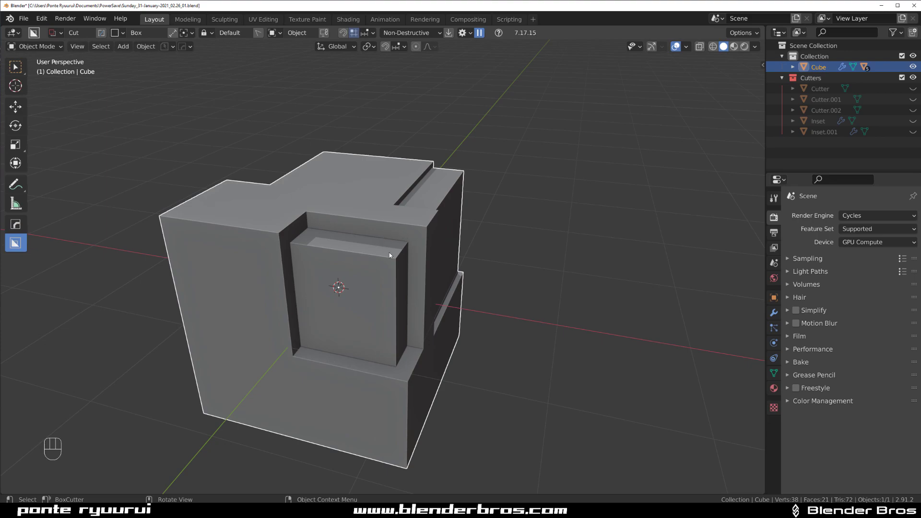
pyautogui.moveTo(305, 258)
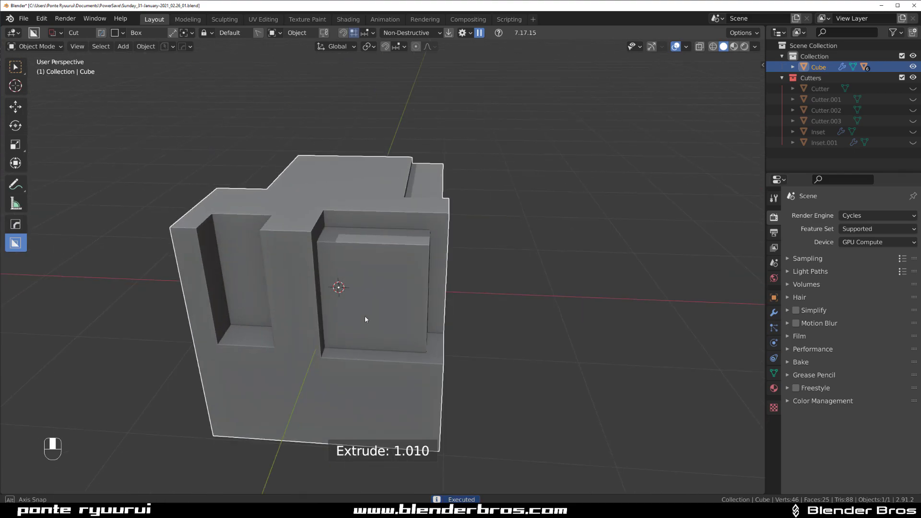
# - Cut a tall box recess into the block, then add a small notch on the top face
pyautogui.moveTo(364, 319); pyautogui.dragTo(380, 262)
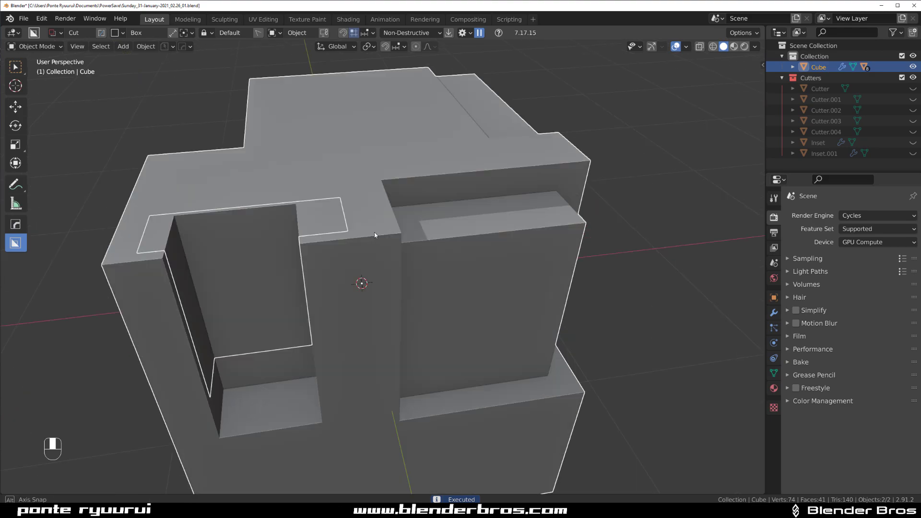
pyautogui.moveTo(373, 235); pyautogui.dragTo(327, 241)
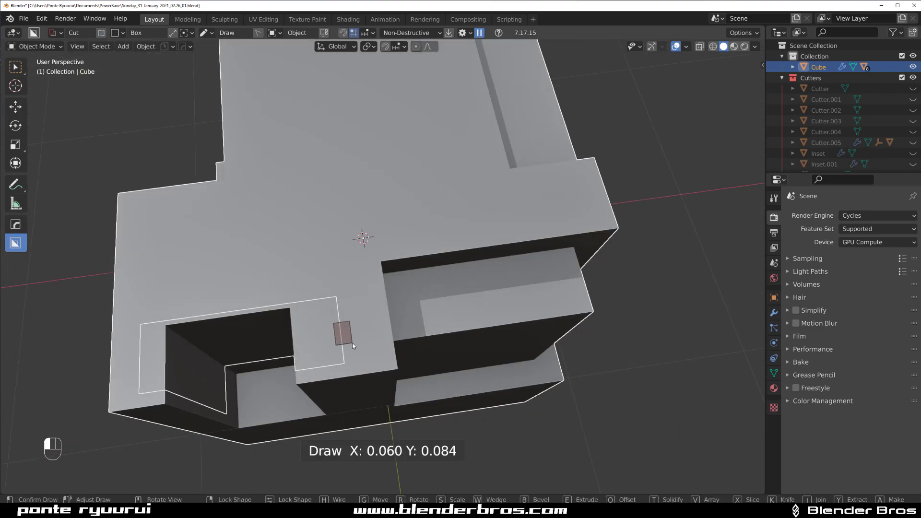
pyautogui.press('ctrl+z')
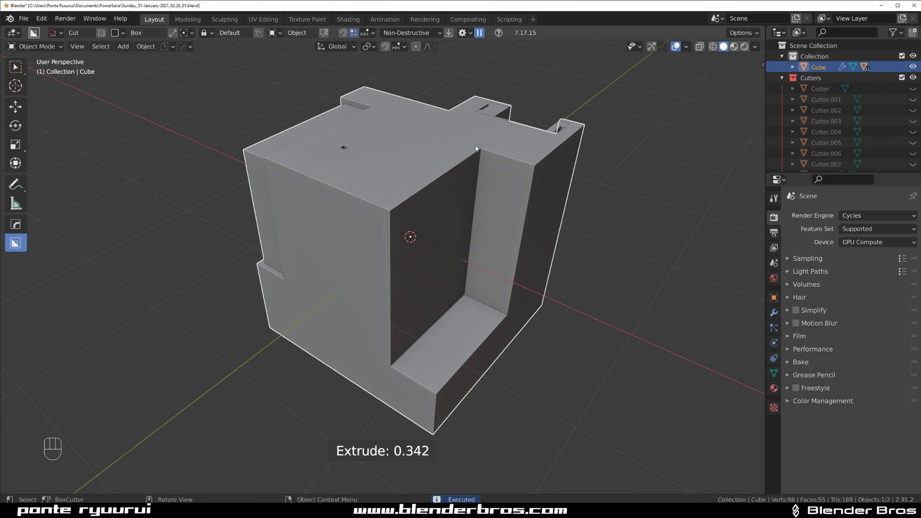
# - Separate a front slab as its own piece and cut a long vertical slot through it
pyautogui.press('ctrl+z')
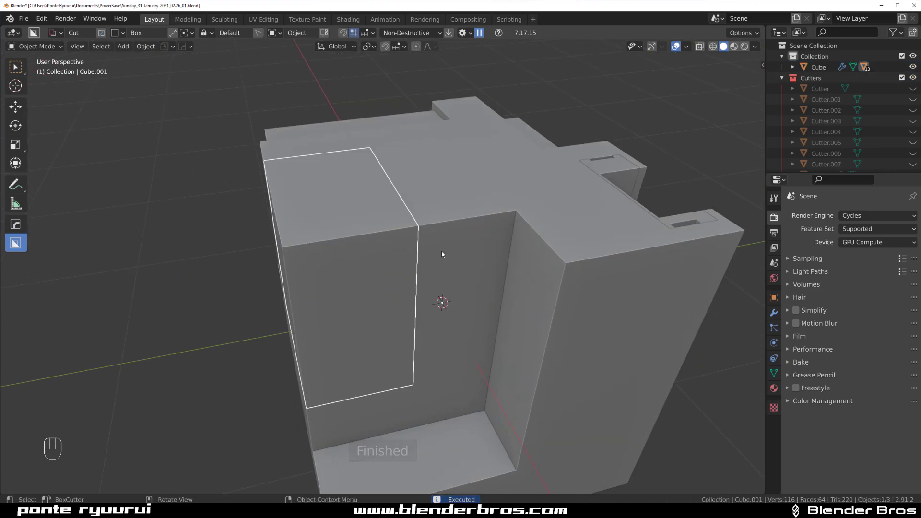
pyautogui.press('g')
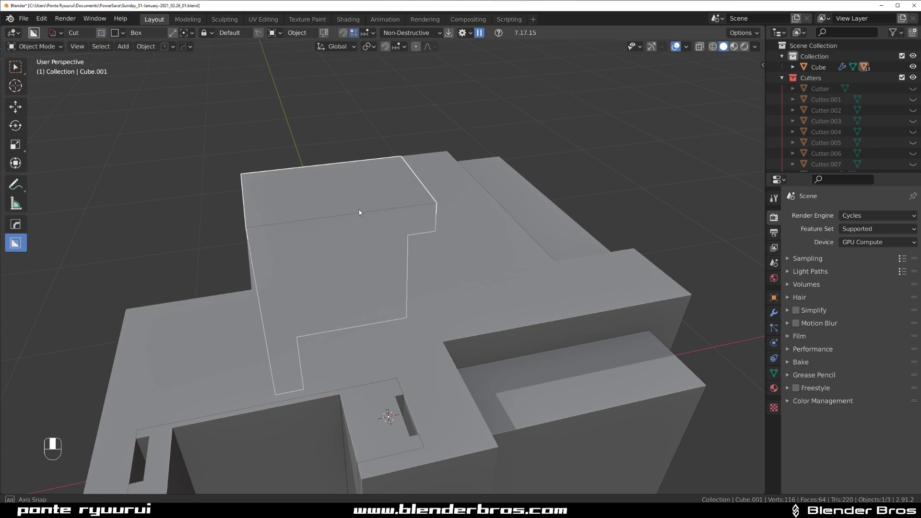
pyautogui.moveTo(359, 211); pyautogui.dragTo(414, 372)
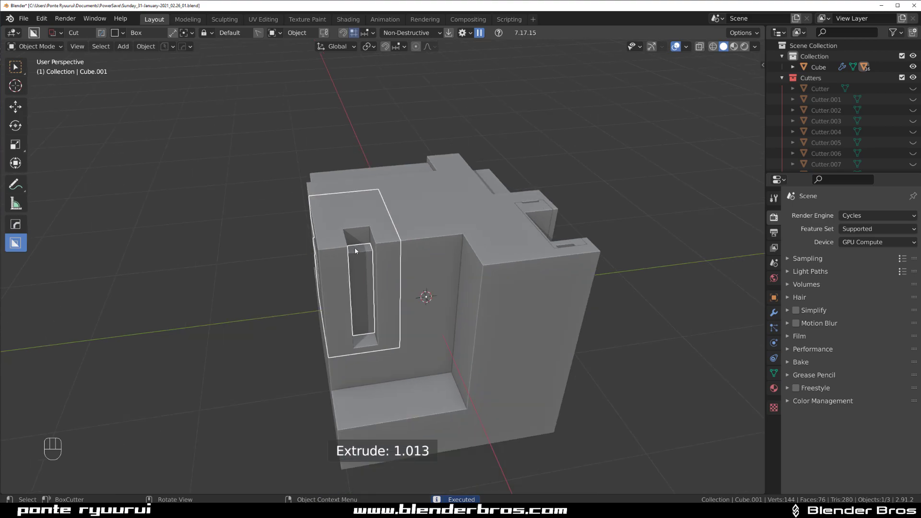
# - Apply the block's cuts via the HardOps menu and cut a horizontal slot into the slab
pyautogui.press('g')
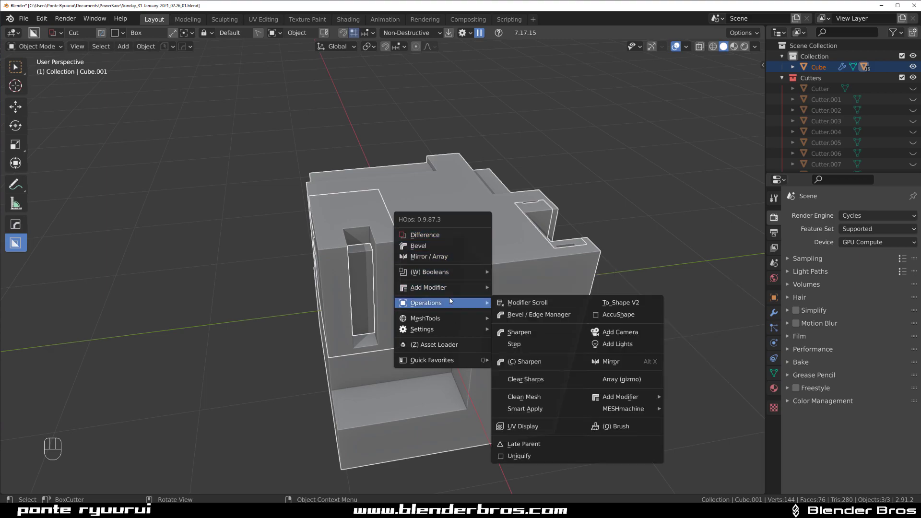
pyautogui.click(525, 408)
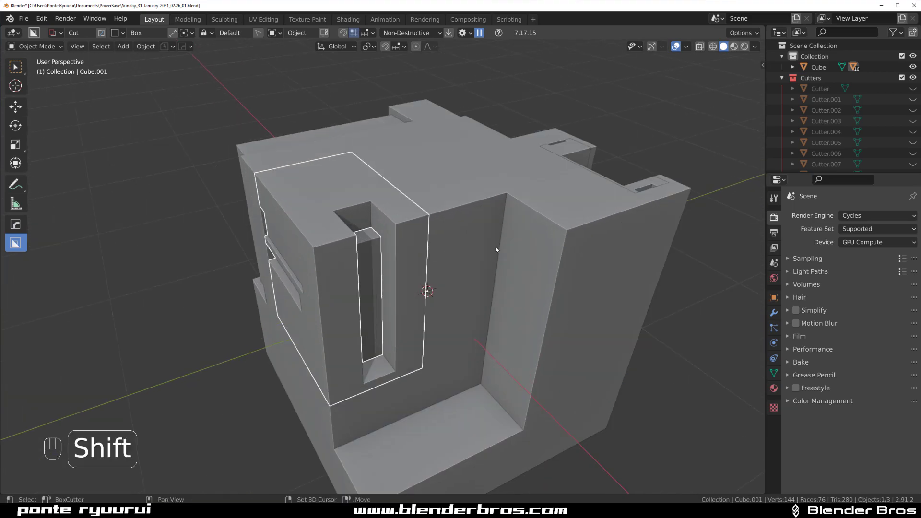
pyautogui.moveTo(495, 250); pyautogui.dragTo(370, 210)
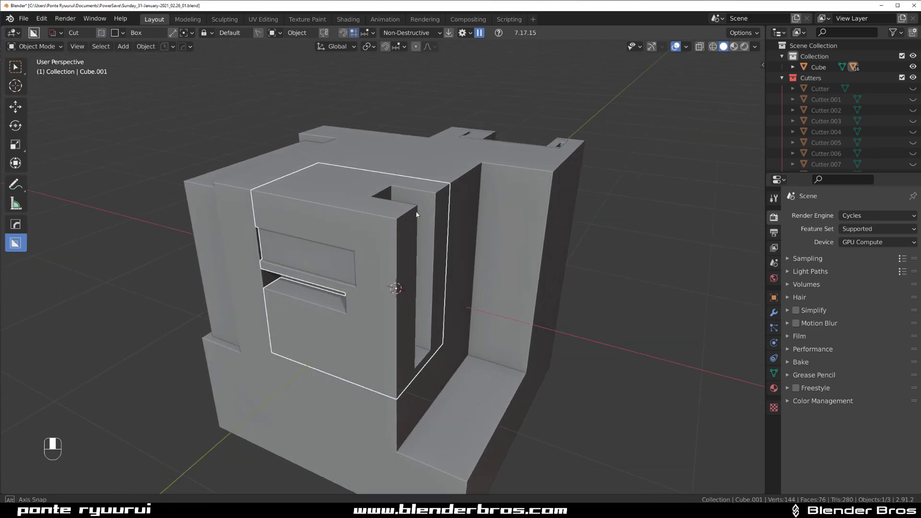
pyautogui.press('q')
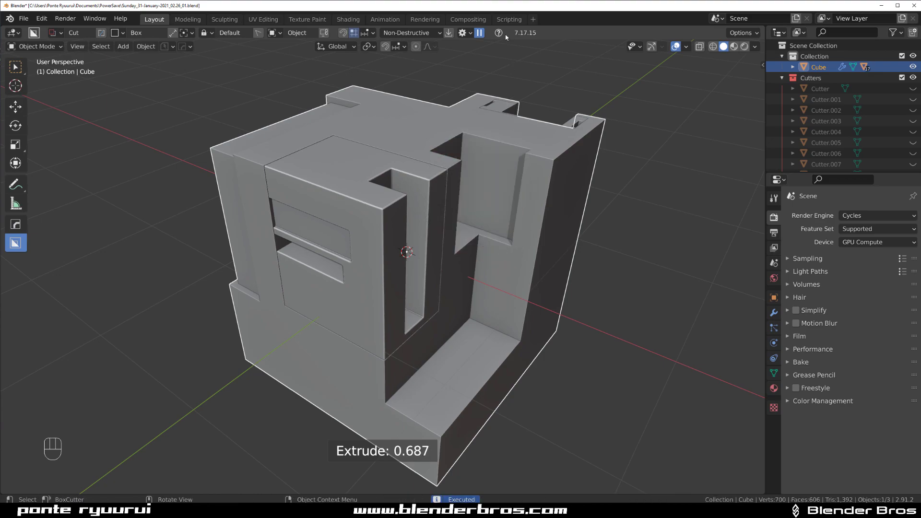
# - Turn off live updating of BoxCutter cuts with the pause toggle
pyautogui.click(479, 32)
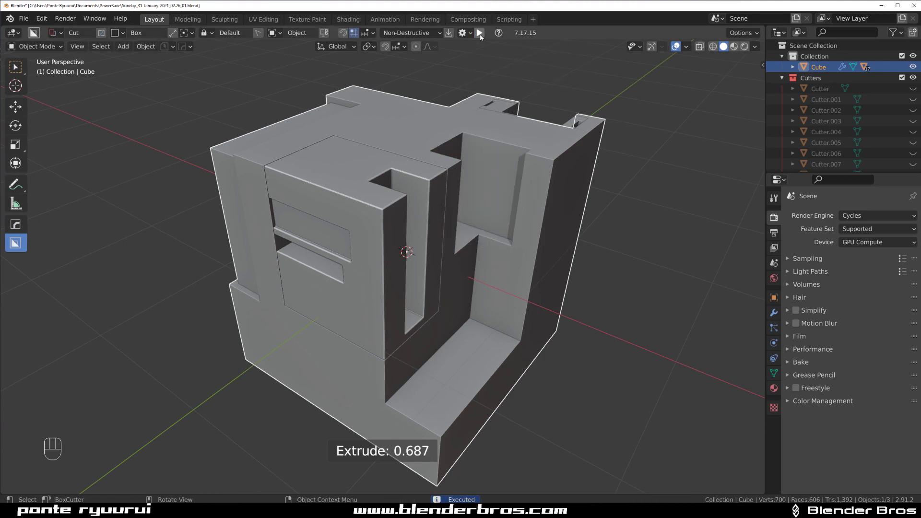
pyautogui.moveTo(479, 32)
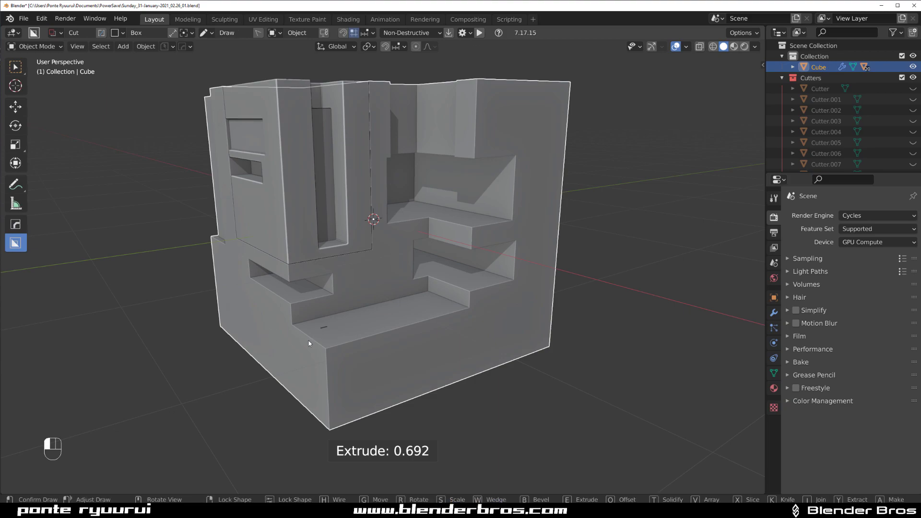
pyautogui.moveTo(289, 455)
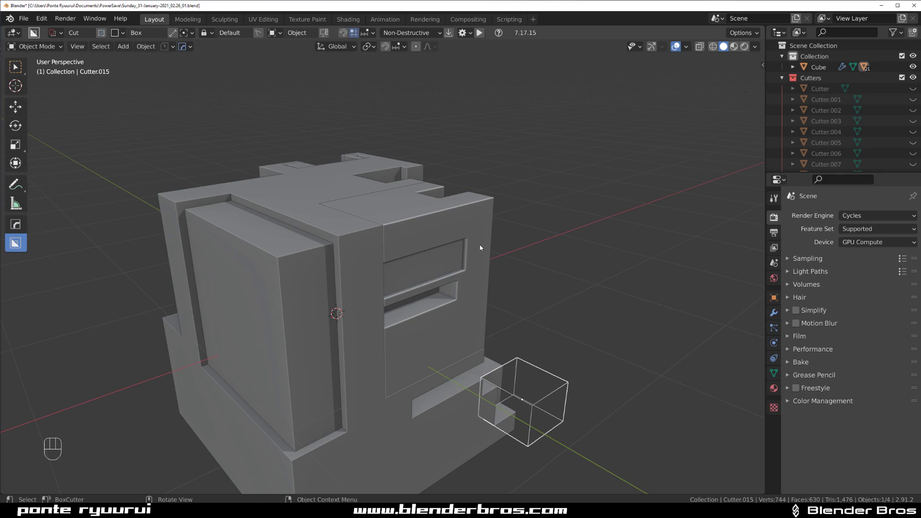
# - Cut a slot along the slab's top, then return to a three-quarter view of the block
pyautogui.moveTo(480, 248); pyautogui.dragTo(453, 204)
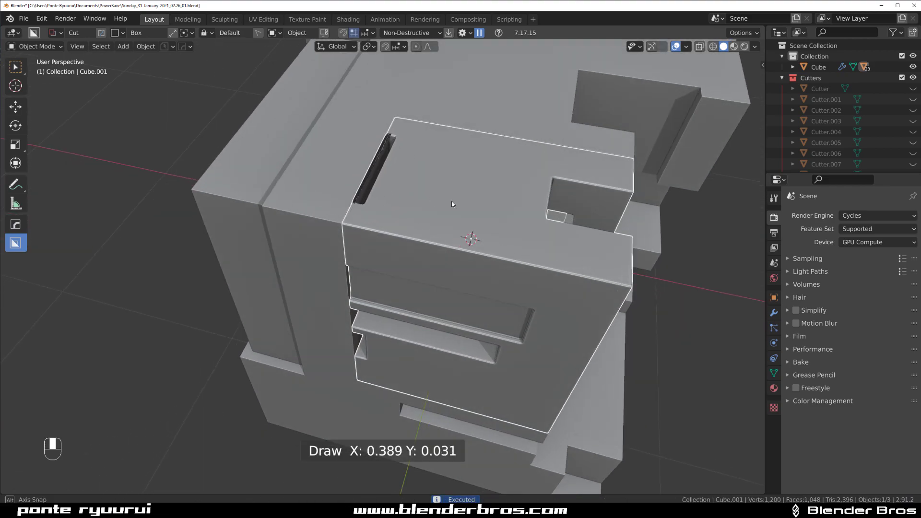
pyautogui.press('ctrl+z')
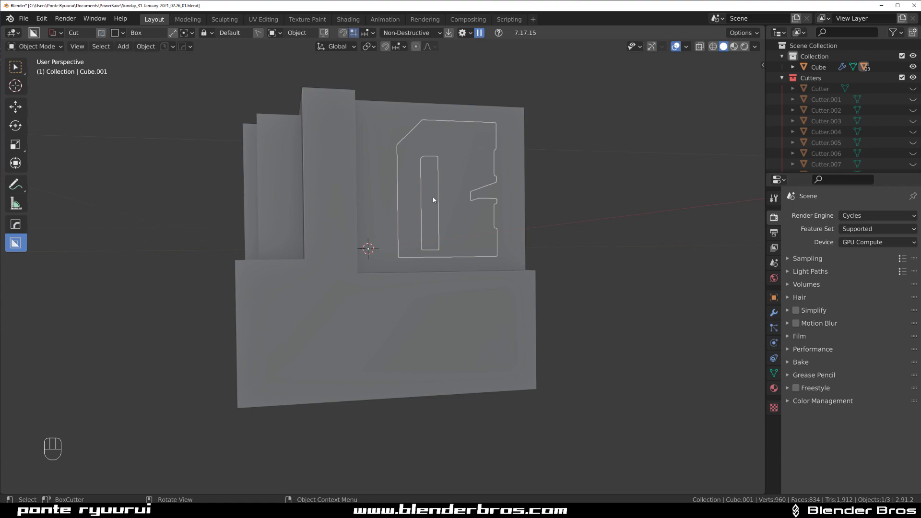
pyautogui.moveTo(433, 199); pyautogui.dragTo(458, 192)
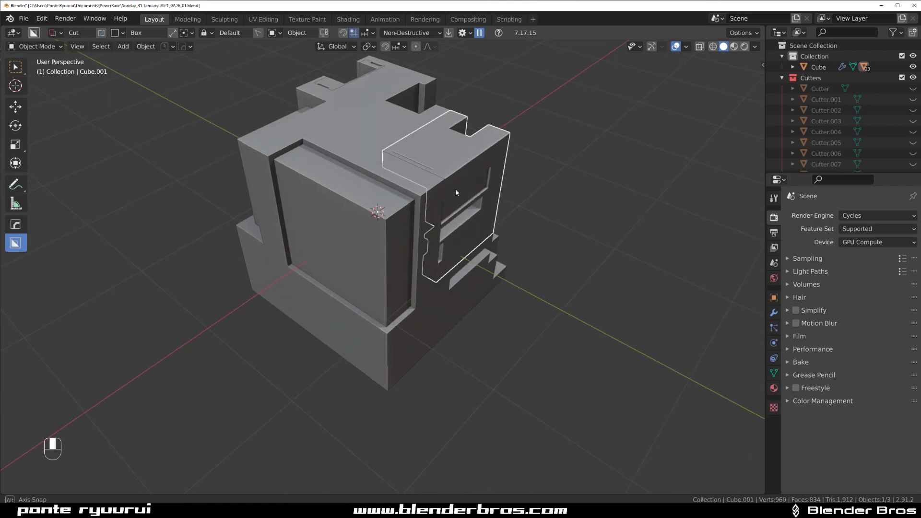